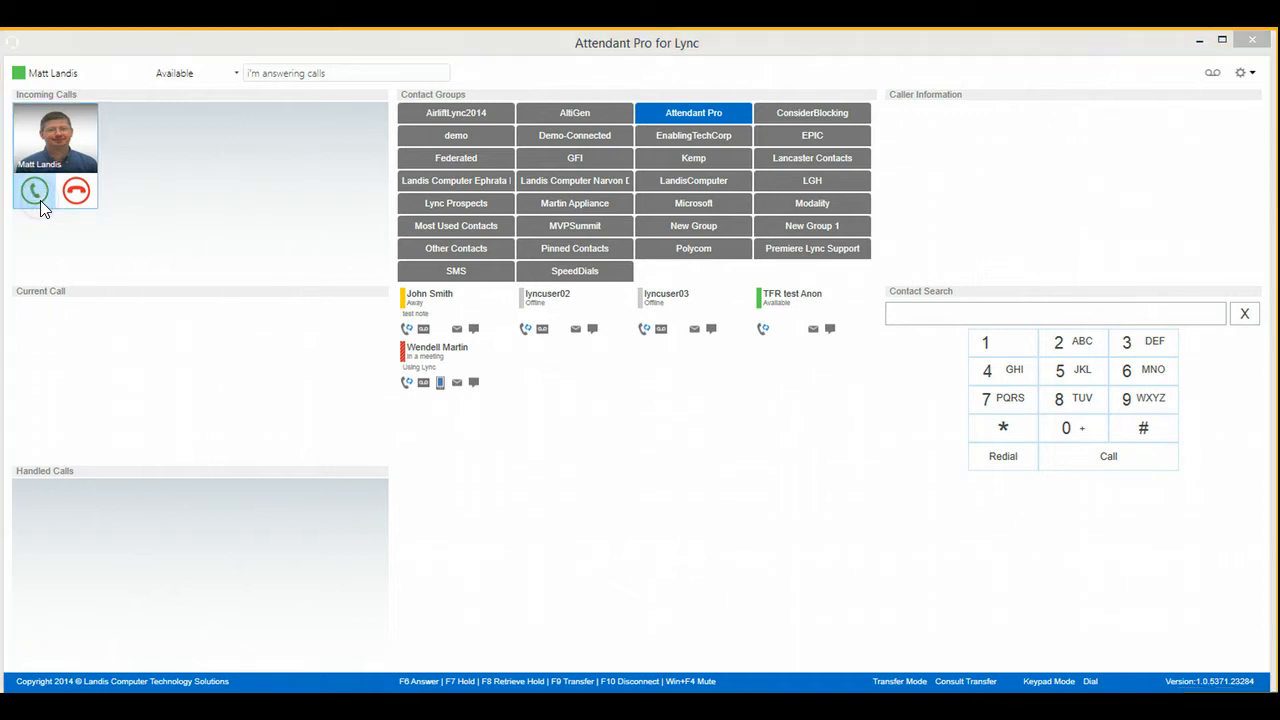
Answer the incoming call from Matt Landis, making it the current call
{"action": "left_click", "coordinate": [34, 190]}
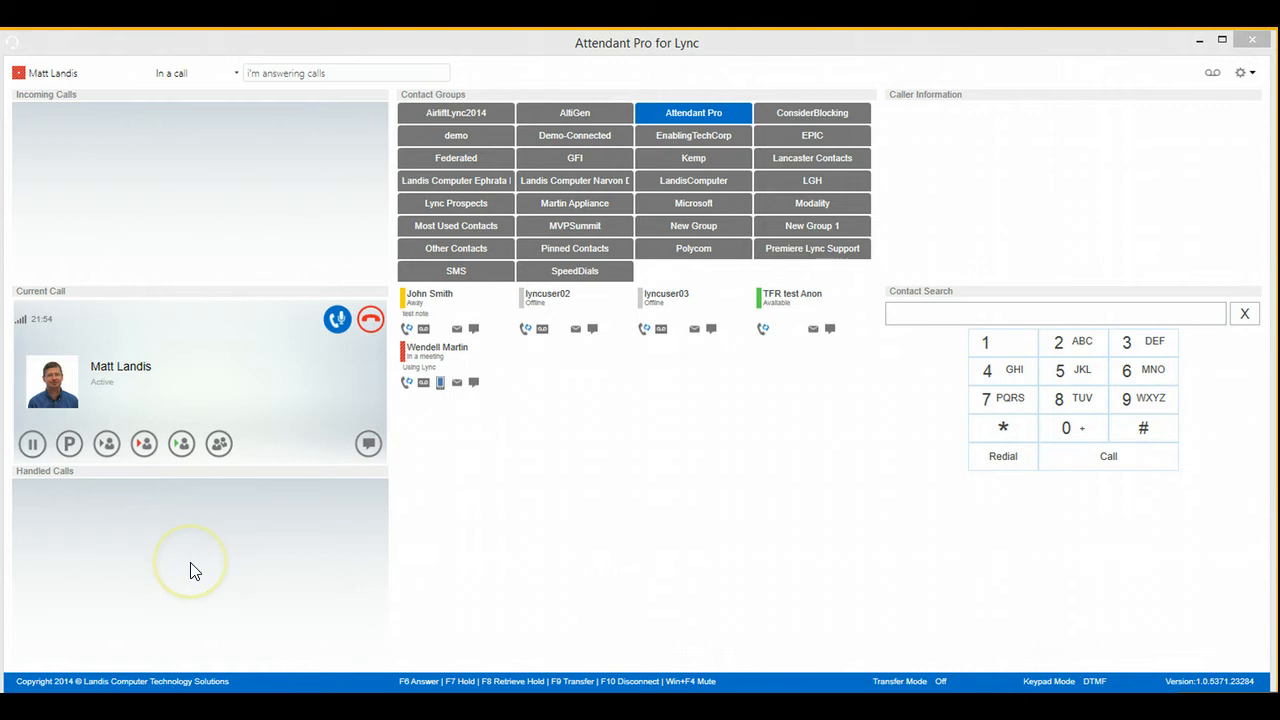
{"action": "mouse_move", "coordinate": [144, 444]}
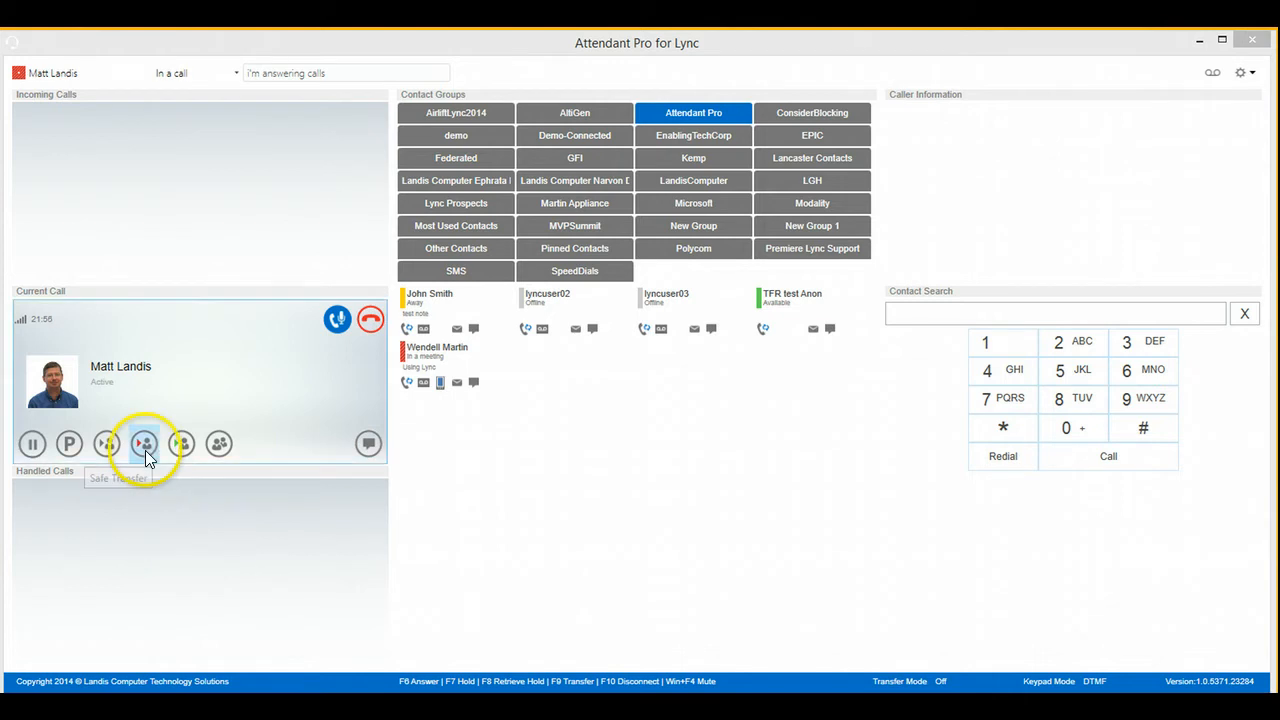
{"action": "mouse_move", "coordinate": [108, 444]}
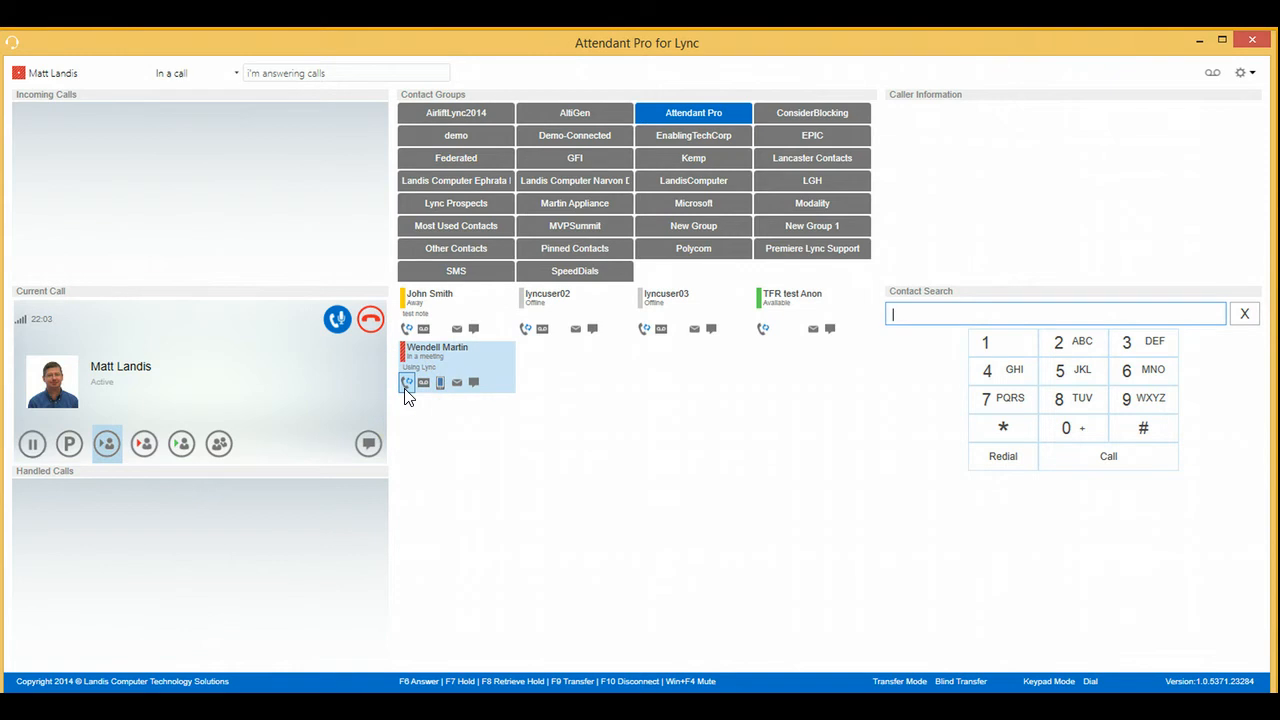
{"action": "mouse_move", "coordinate": [456, 384]}
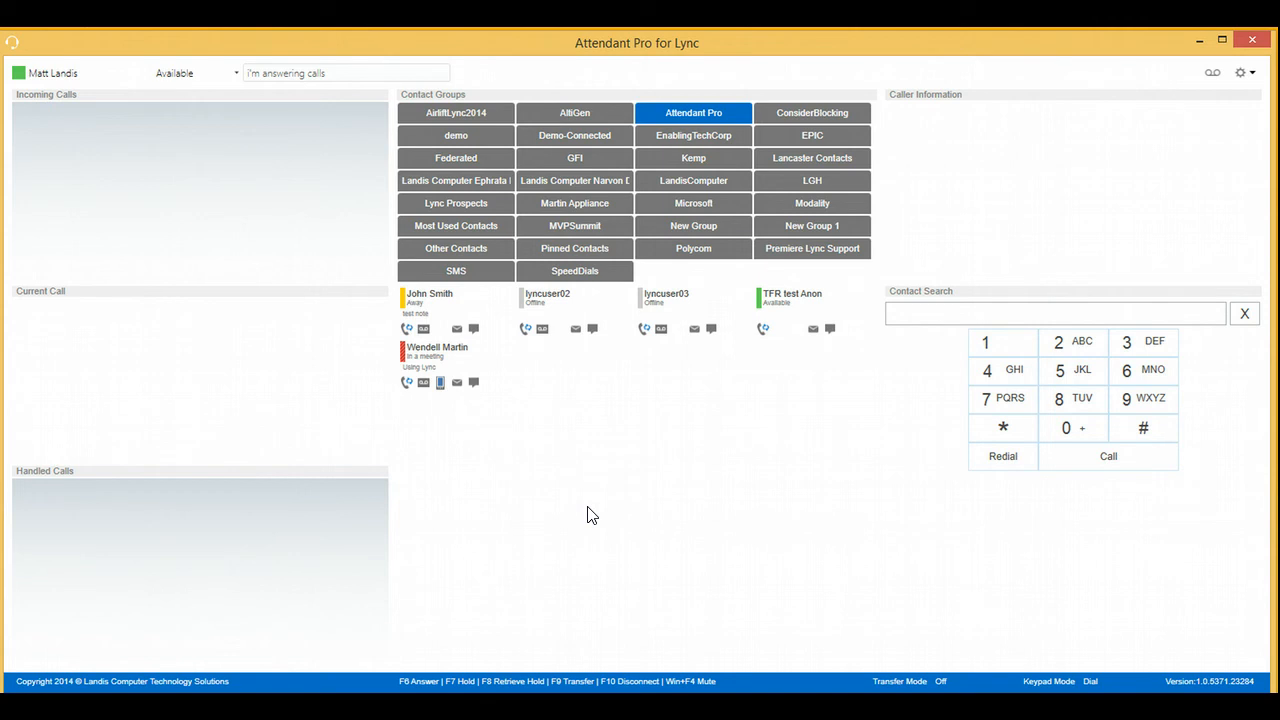
{"action": "mouse_move", "coordinate": [570, 688]}
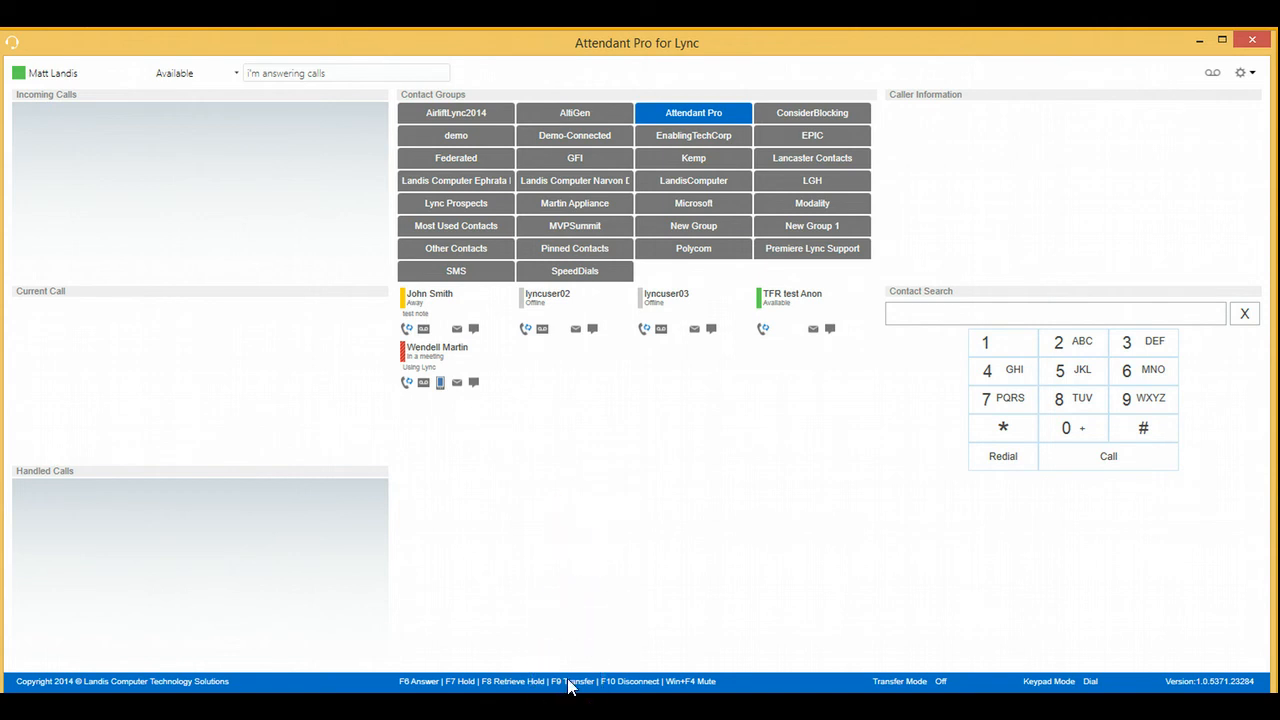